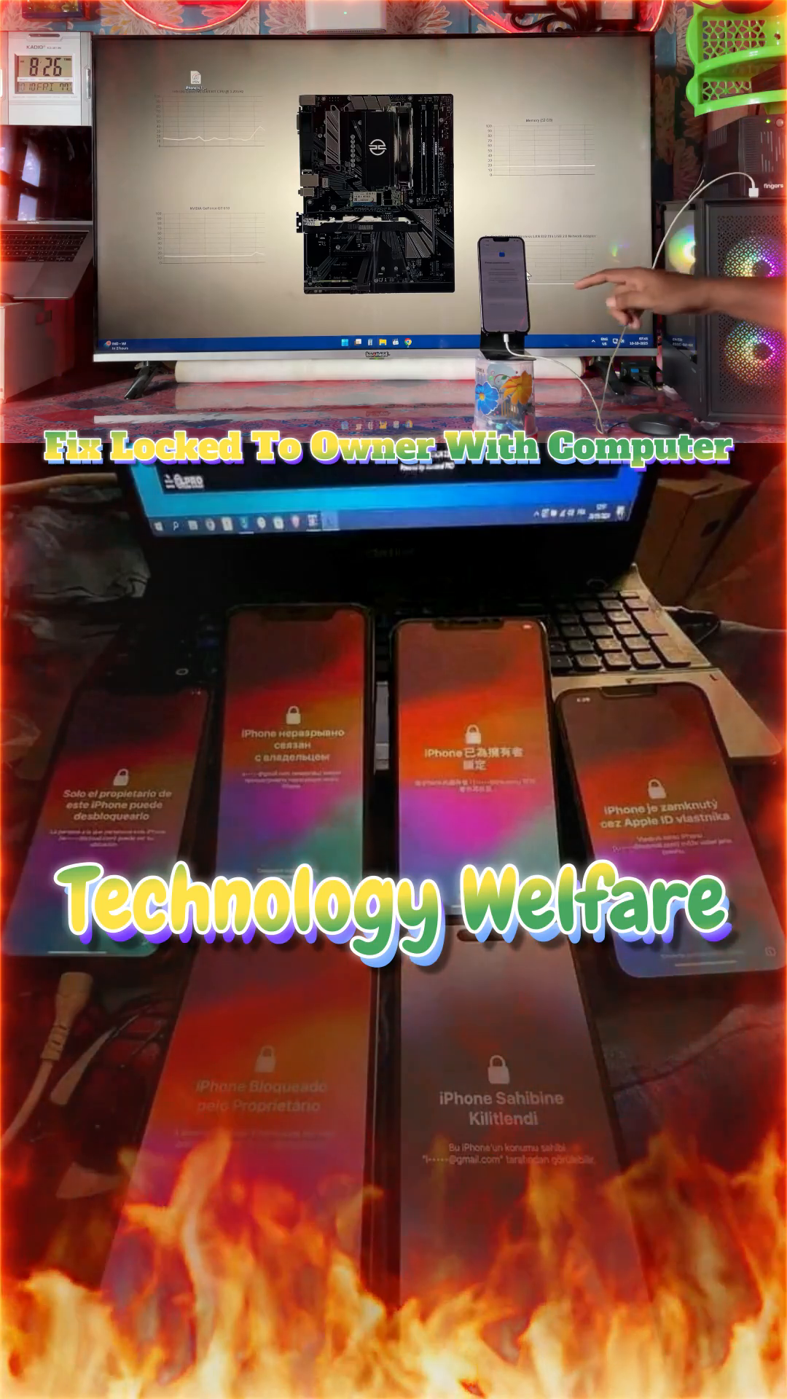
# Show the Start menu's pinned apps so the unlock tool can be launched
pyautogui.click(346, 344)
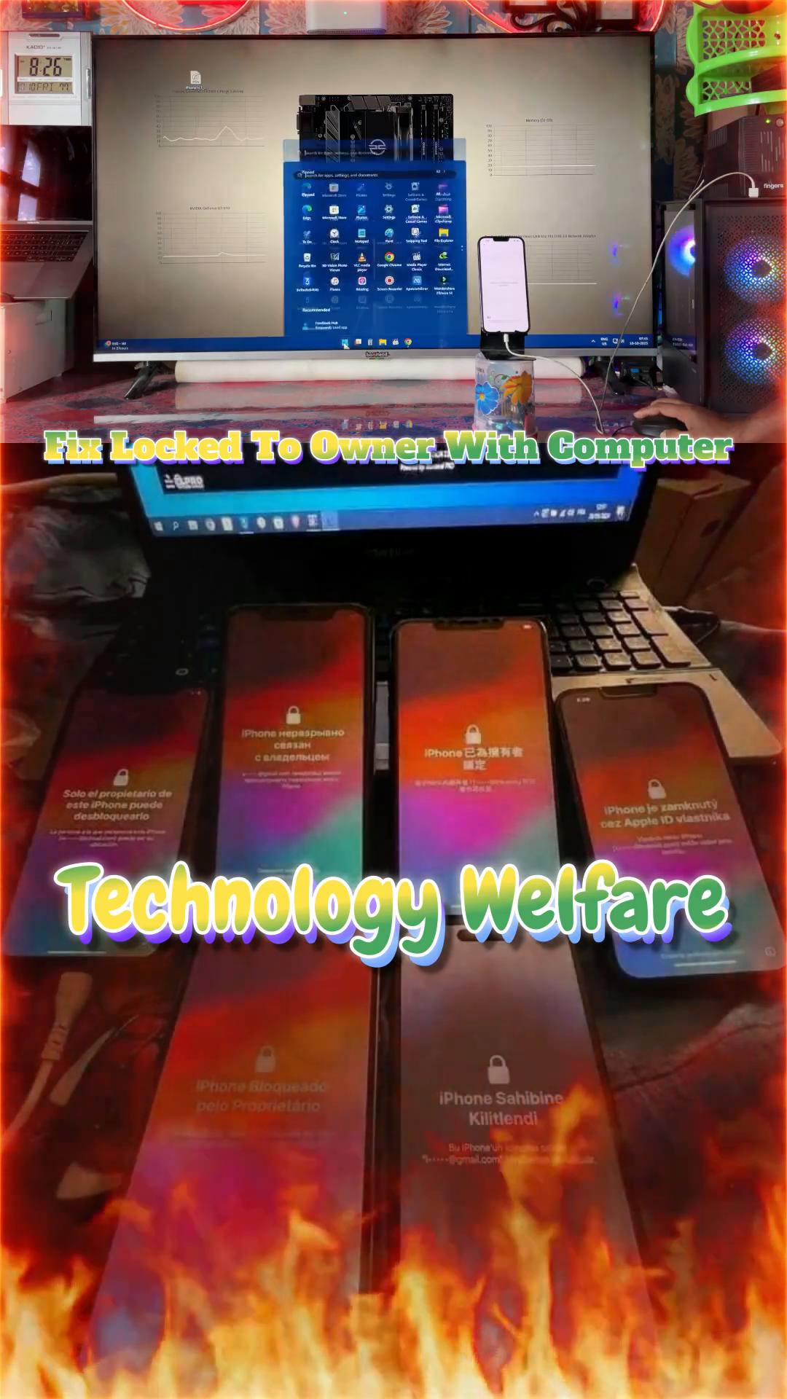